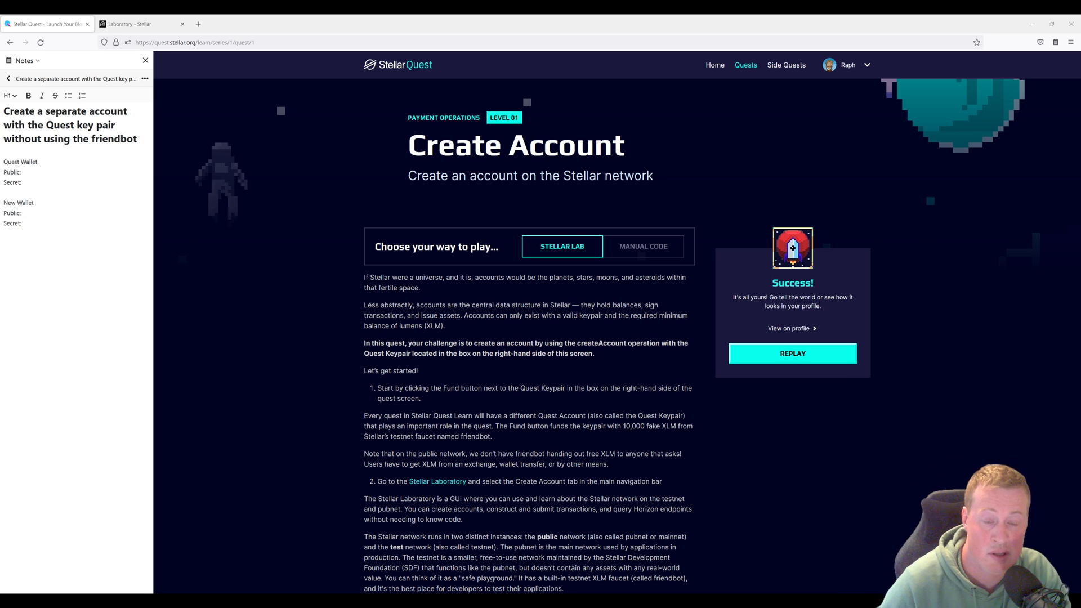
mouse_move(701, 301)
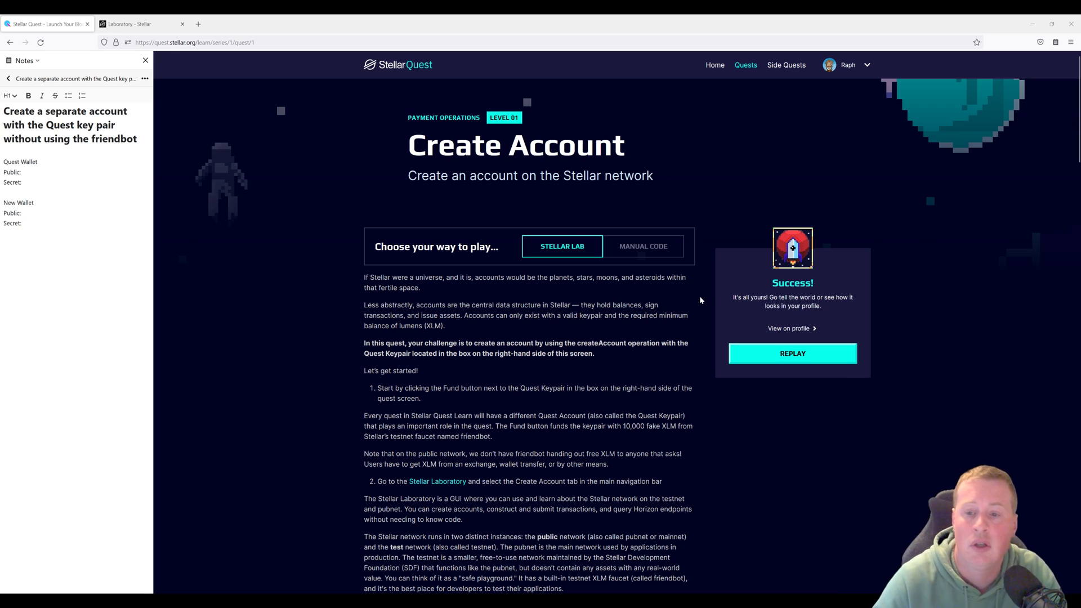
Step: Replay the completed Create Account quest to reveal a fresh Quest Keypair
click(792, 353)
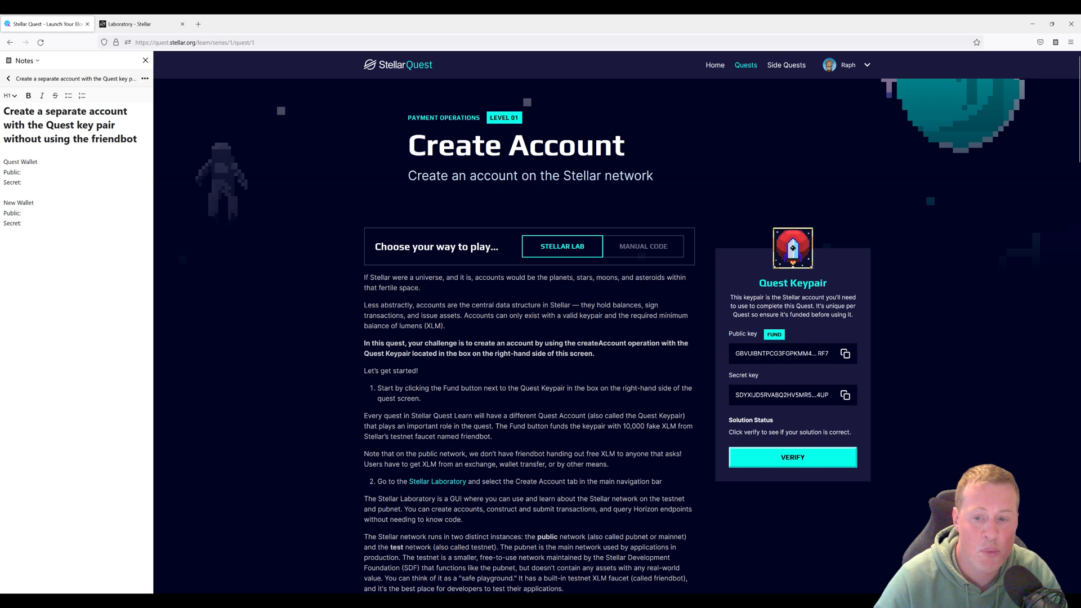
mouse_move(317, 255)
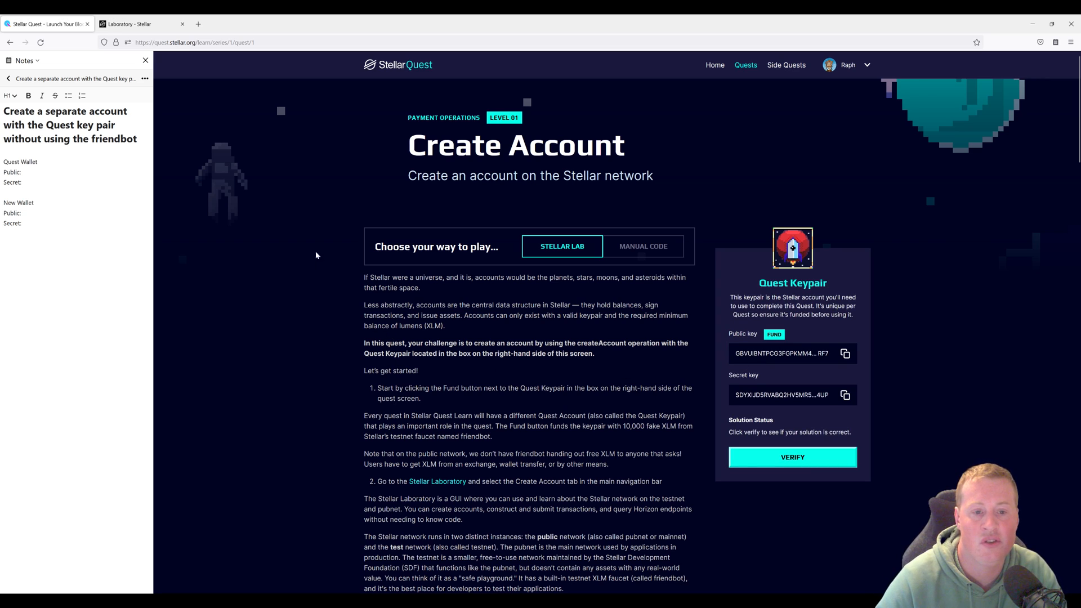
mouse_move(571, 328)
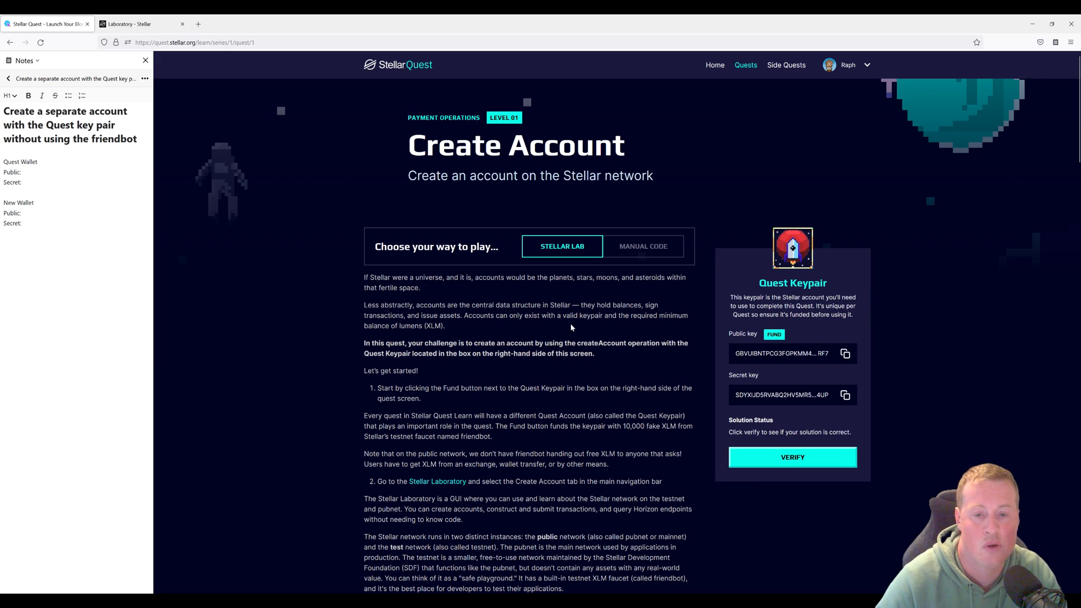
mouse_move(635, 248)
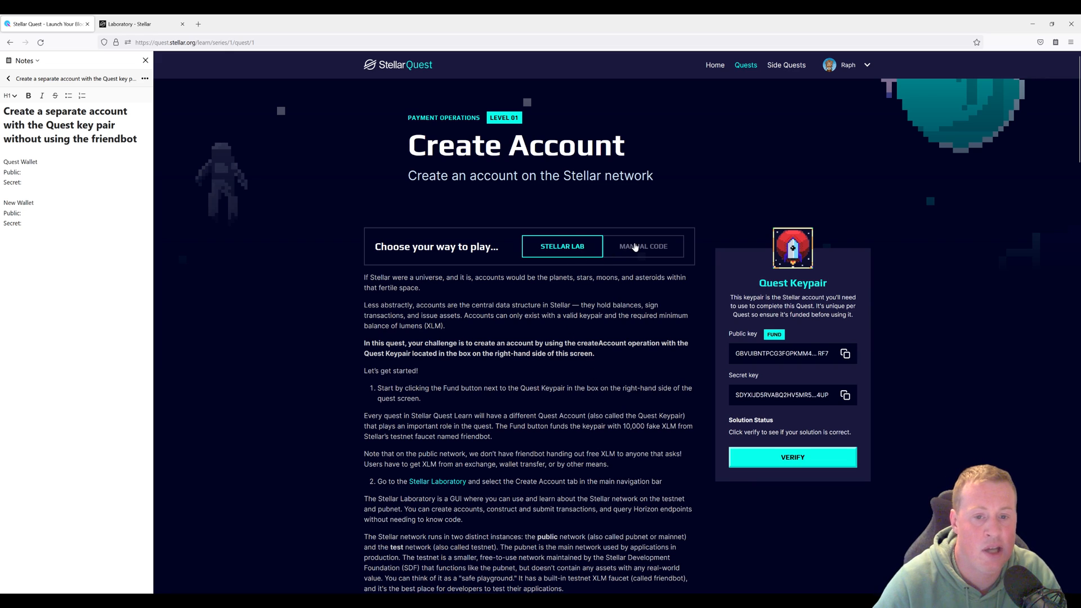
mouse_move(565, 256)
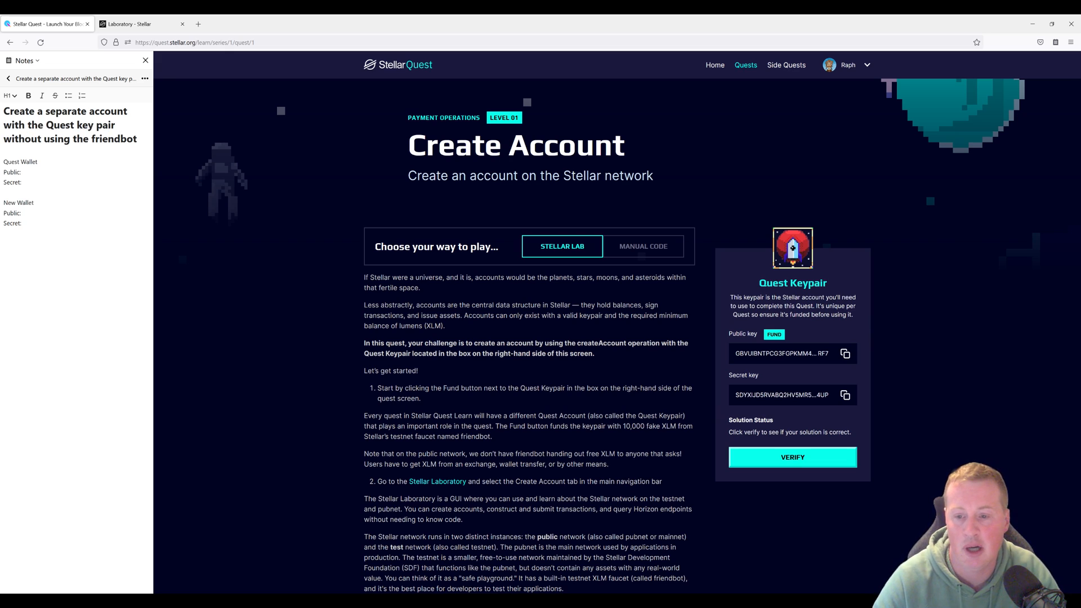
mouse_move(600, 327)
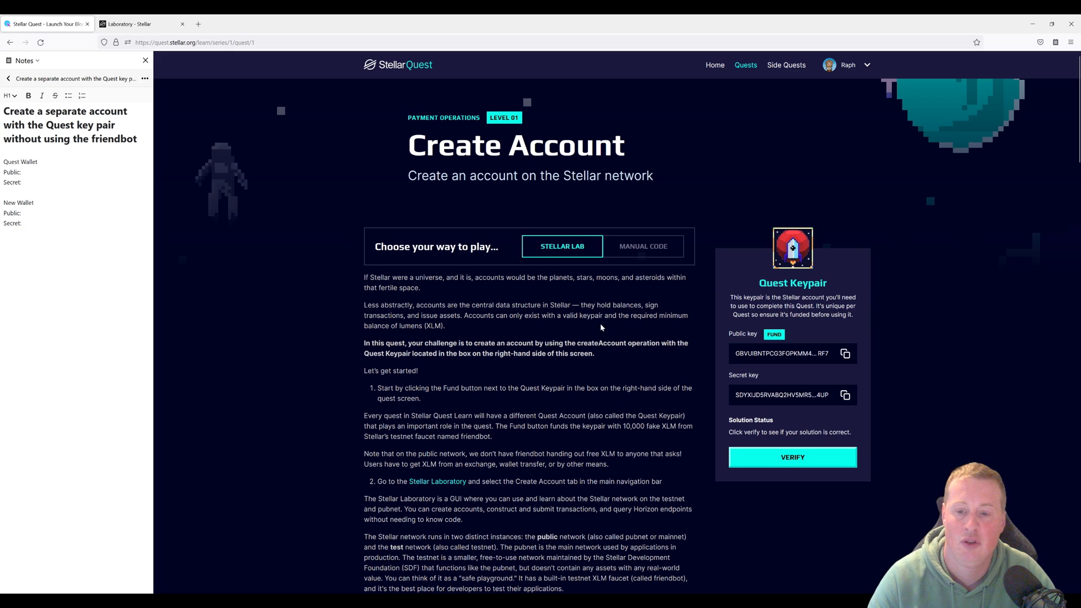
mouse_move(720, 323)
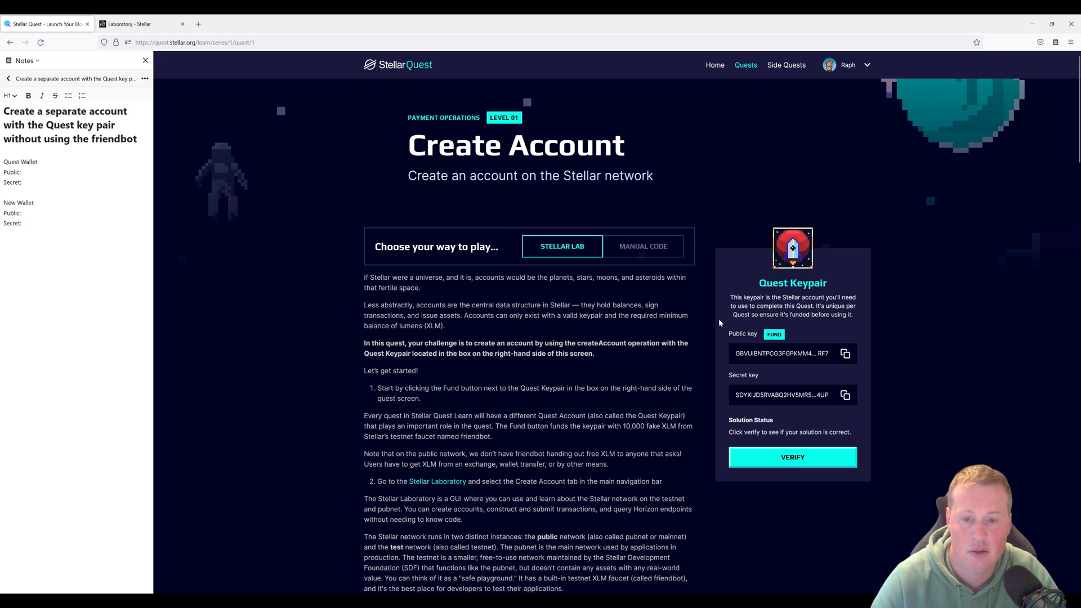
mouse_move(749, 259)
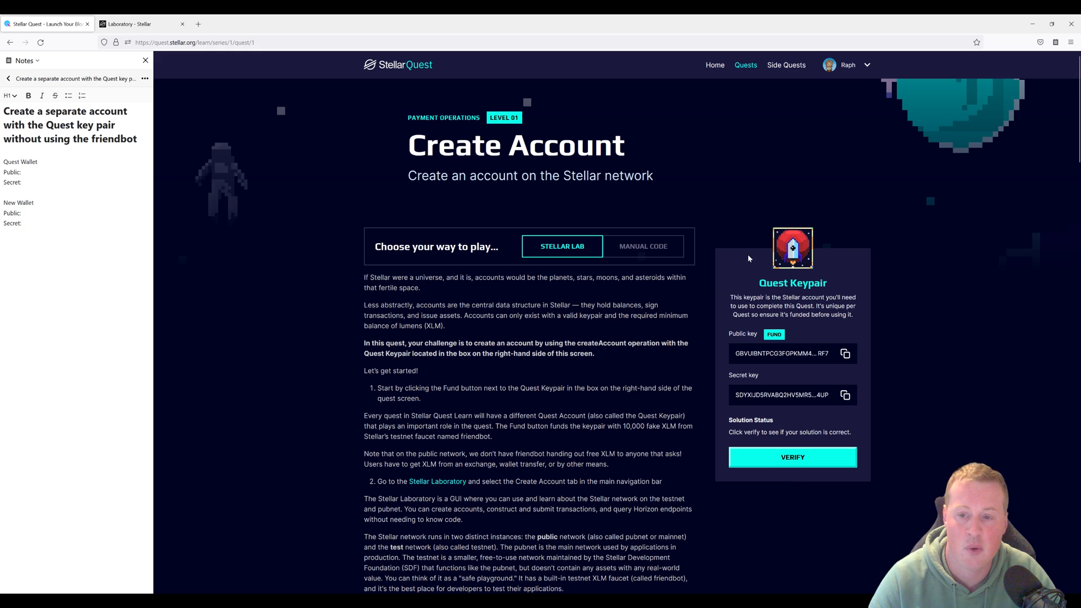
Step: Fund the quest account with test lumens and copy its public and secret keys into notes under Quest Wallet
click(774, 334)
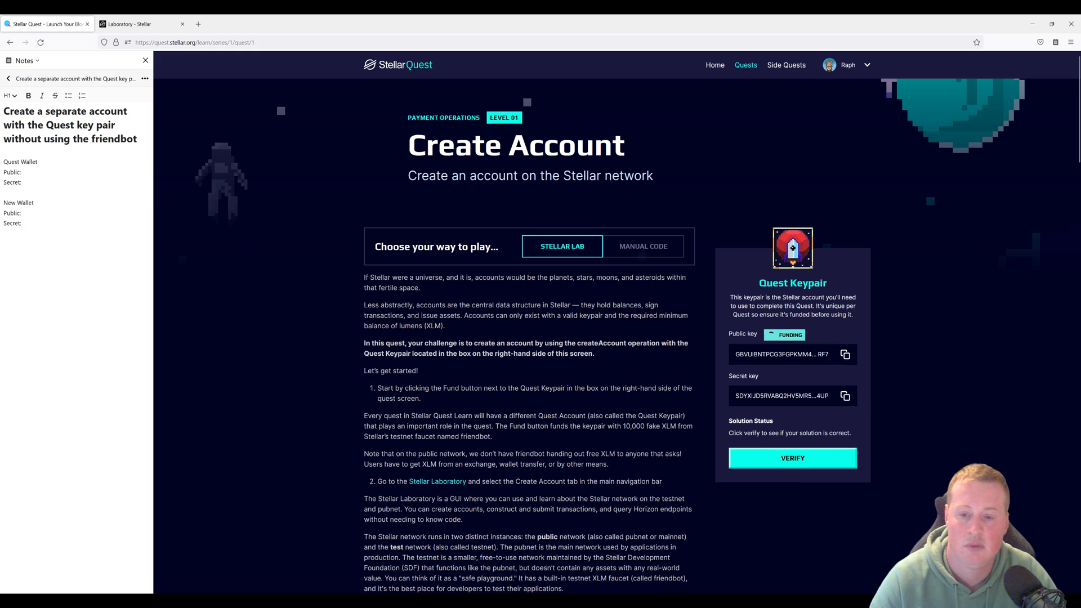
mouse_move(822, 375)
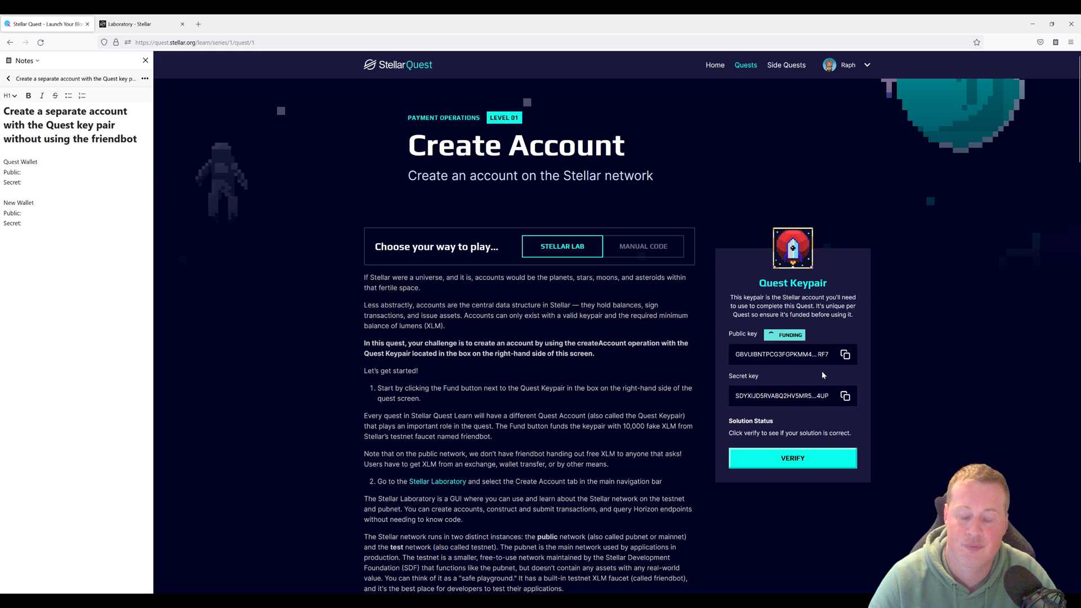
mouse_move(841, 357)
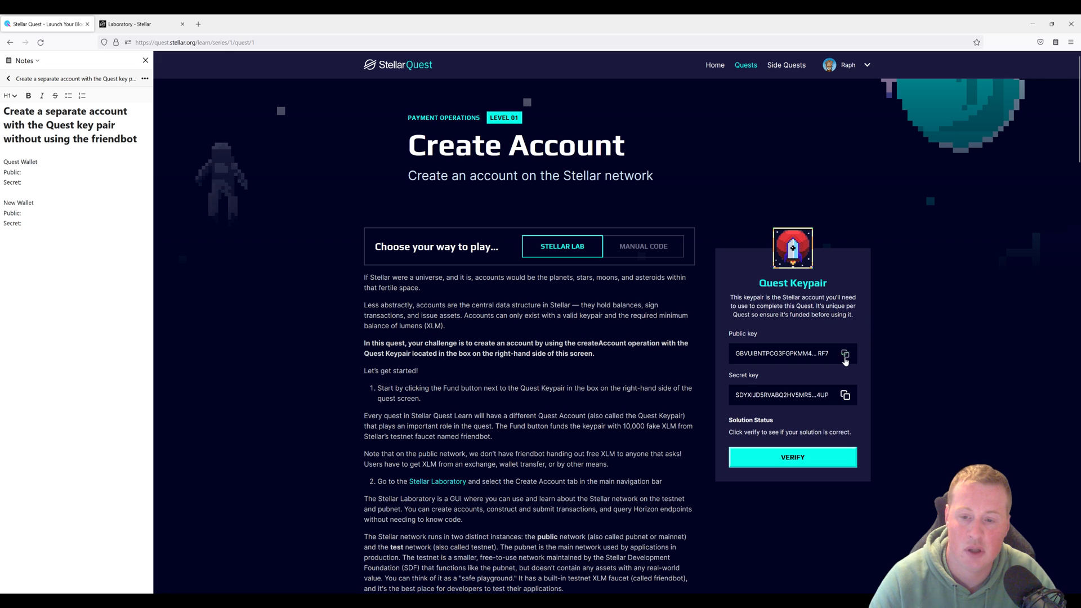
click(844, 352)
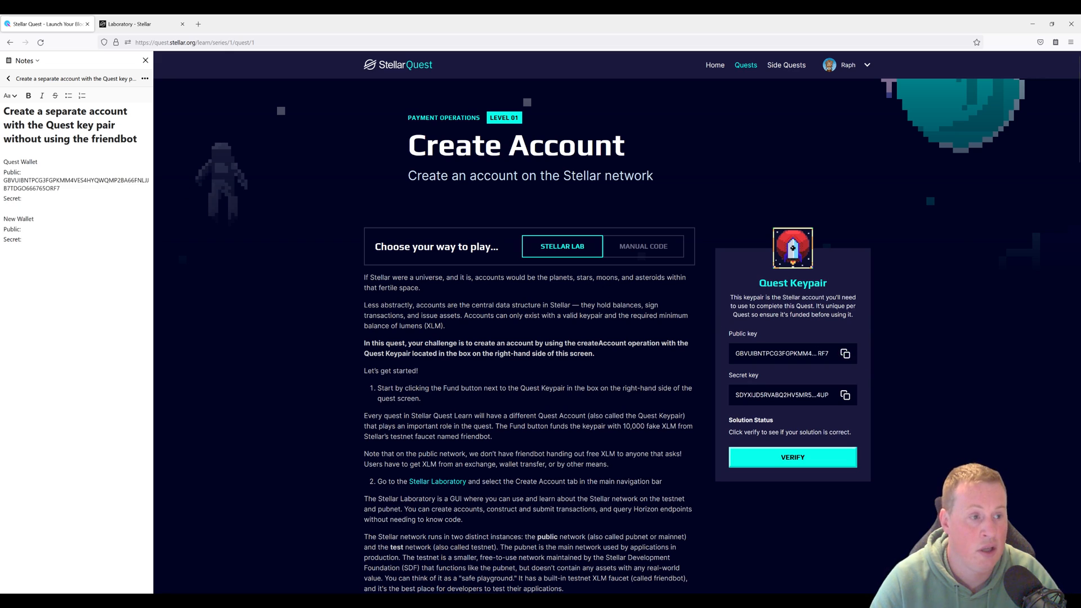
click(846, 395)
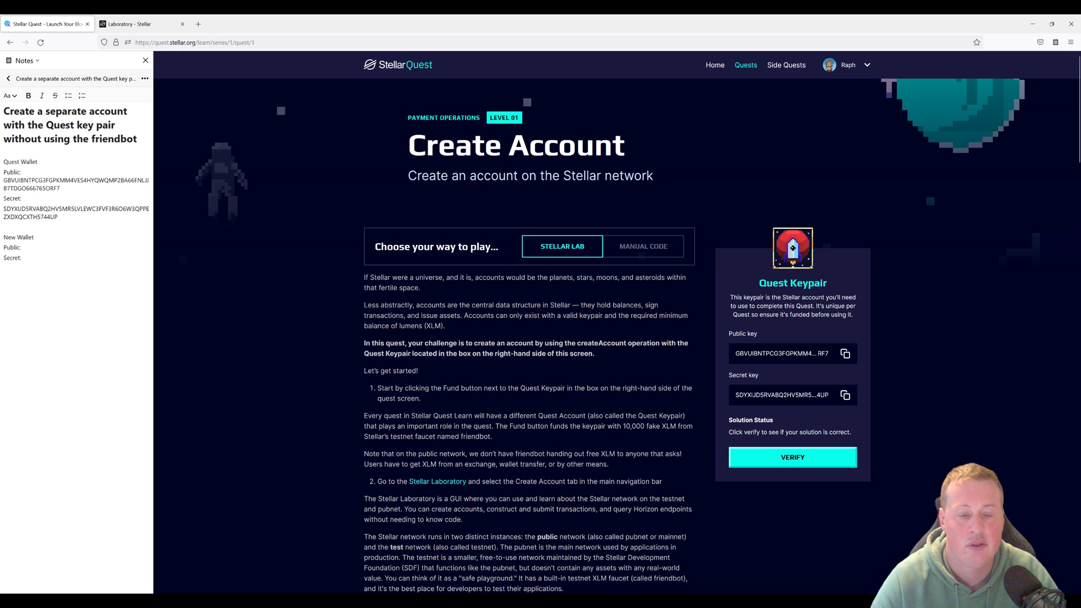
scroll(up, 3)
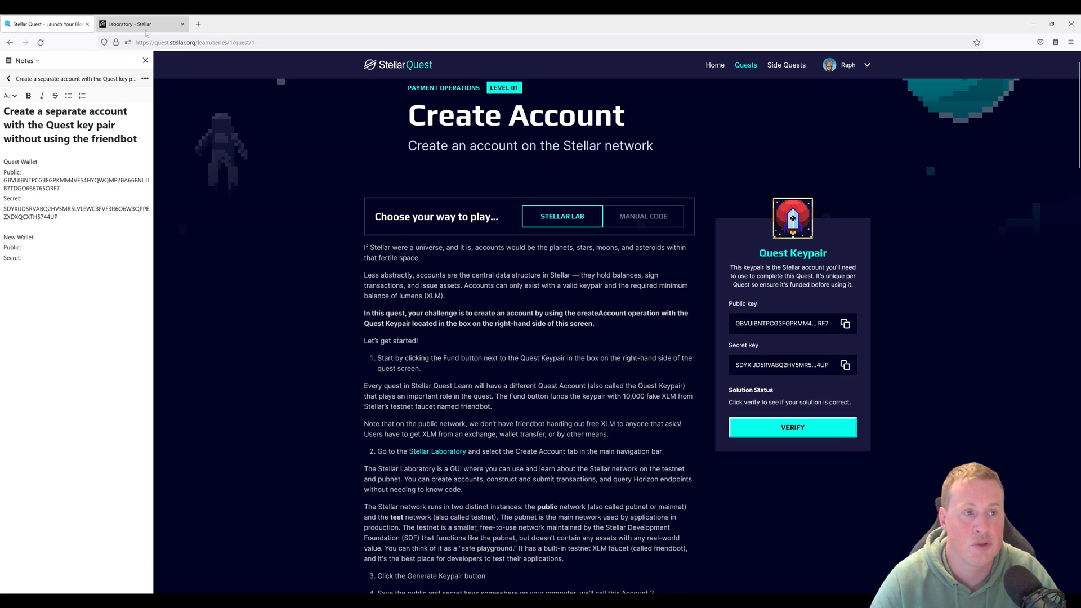
Step: Generate a new keypair in Stellar Laboratory and copy its keys into notes under New Wallet
click(138, 24)
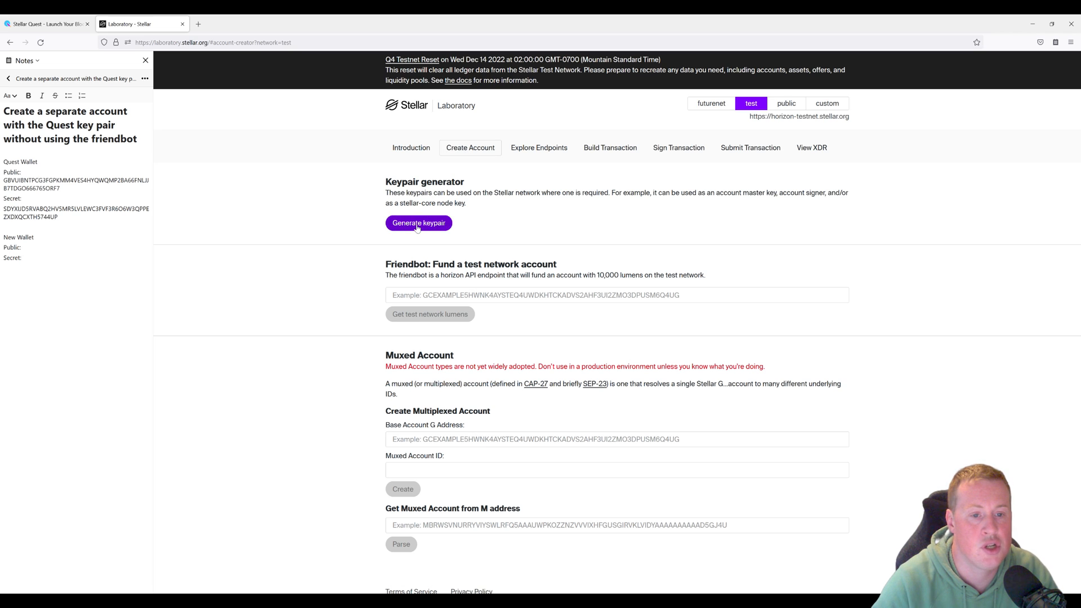
click(418, 223)
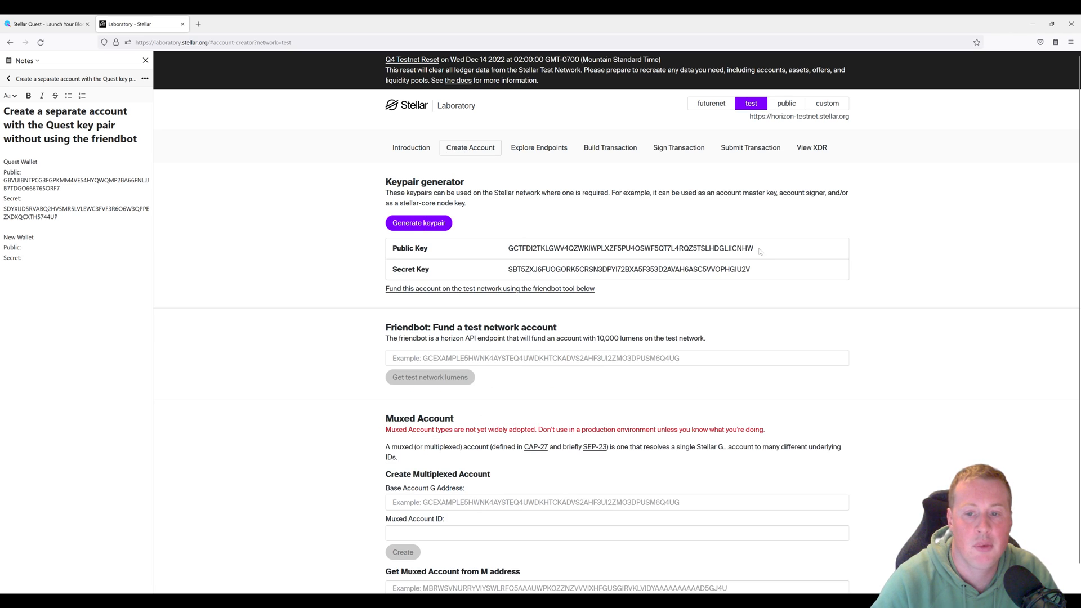
double_click(630, 248)
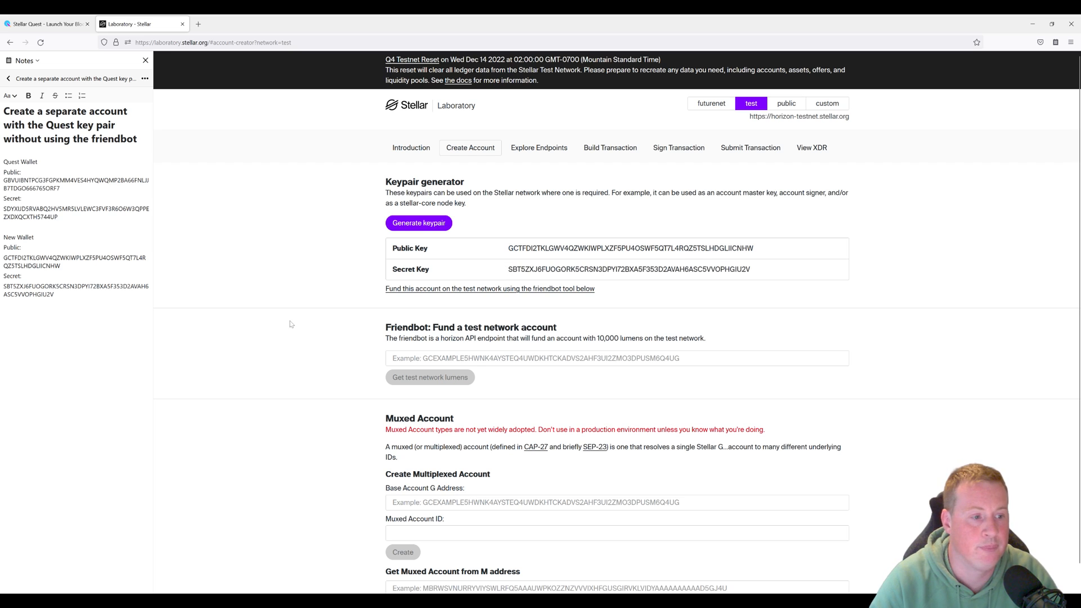
mouse_move(609, 148)
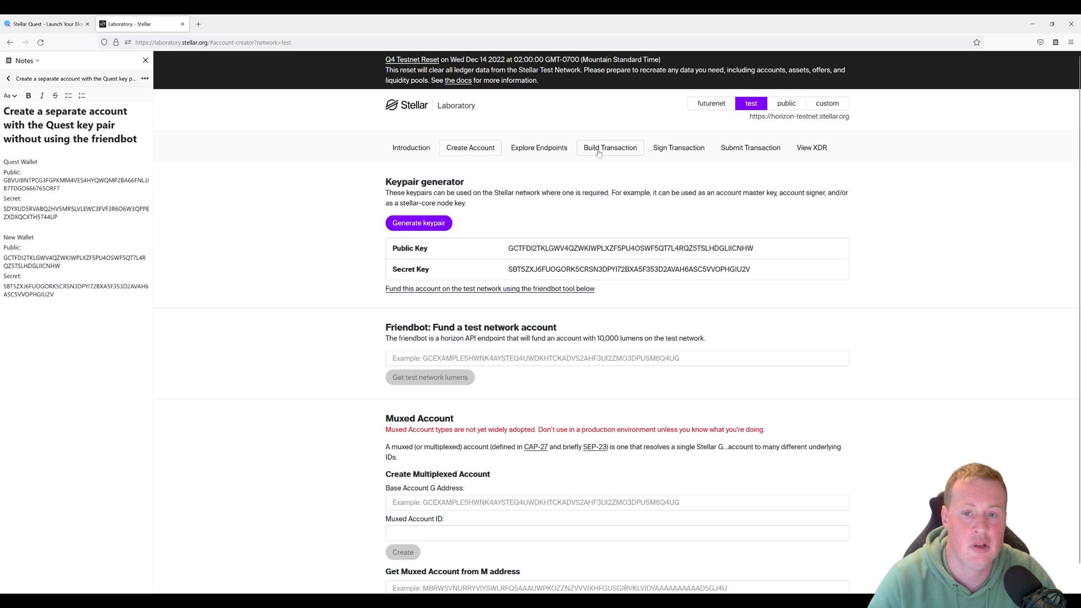
mouse_move(597, 152)
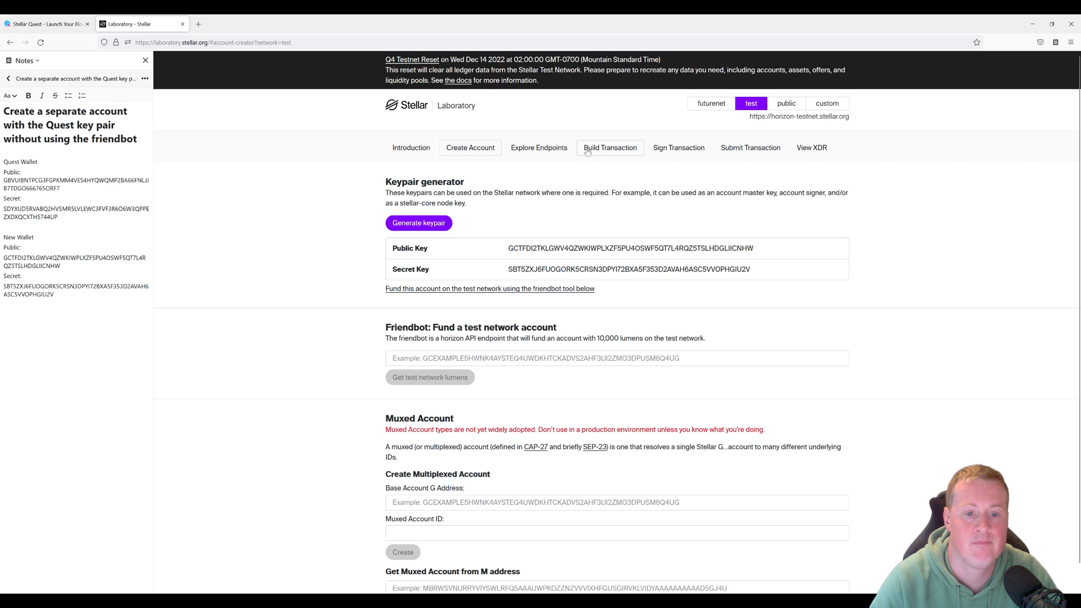
Step: In the transaction builder, set the Quest Wallet public key as source and fetch its next sequence number
click(609, 147)
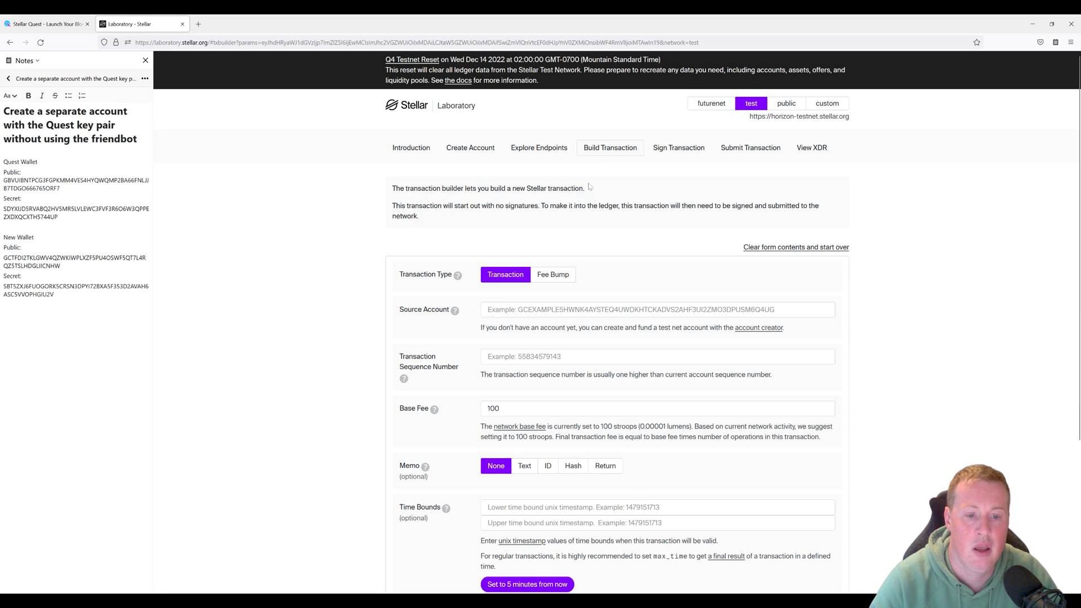
mouse_move(748, 321)
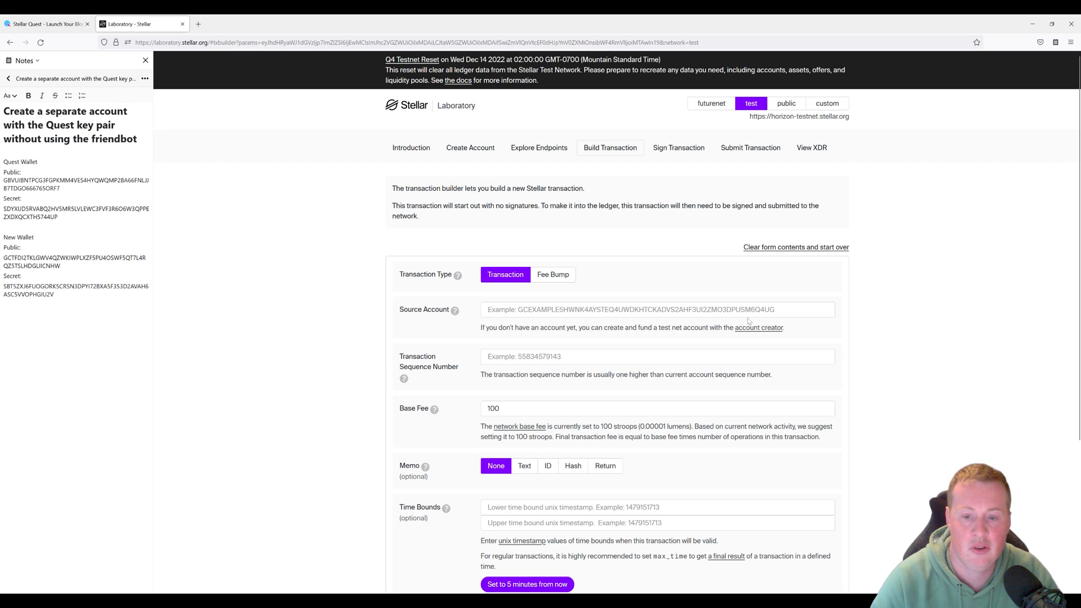
double_click(75, 184)
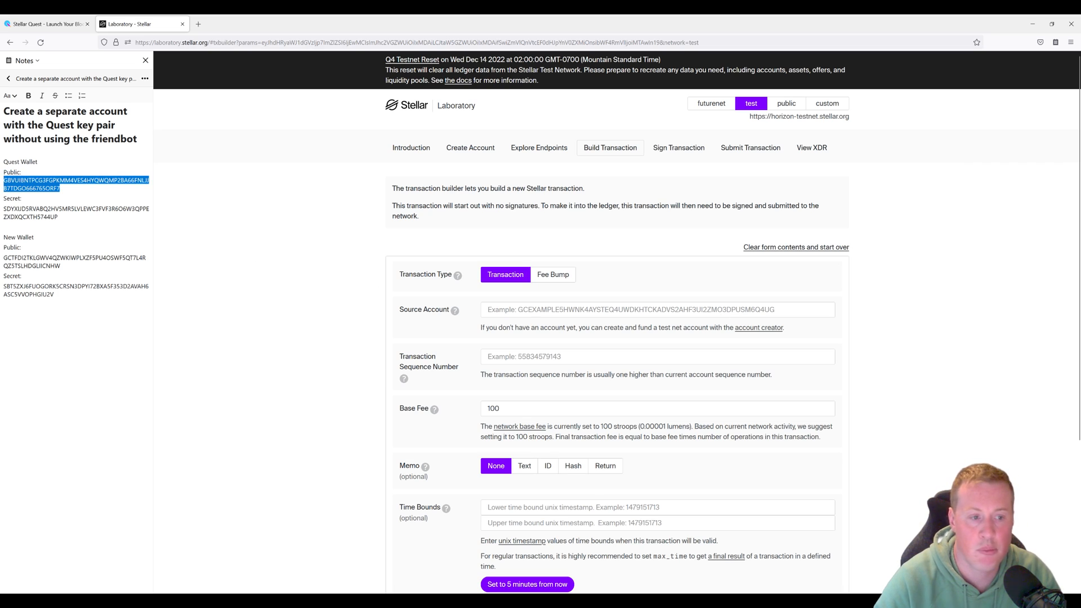
click(655, 309)
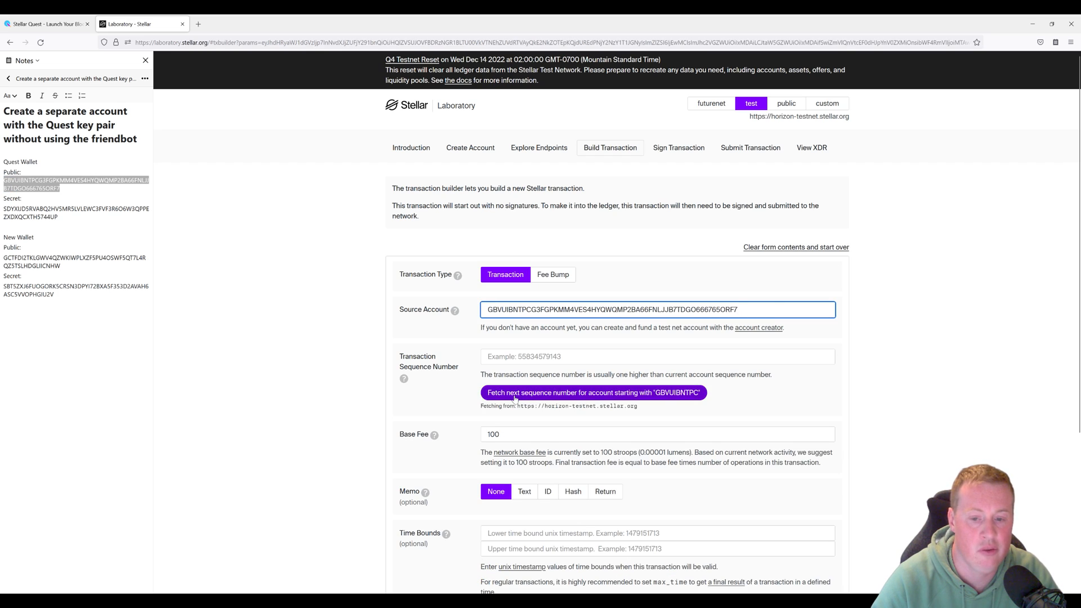
click(591, 392)
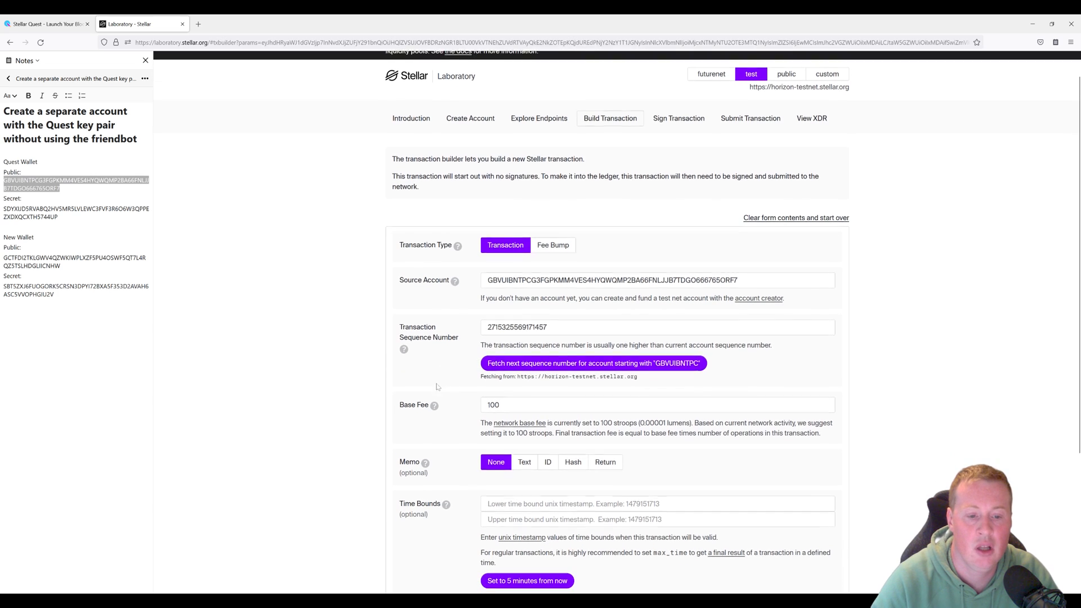
scroll(down, 3)
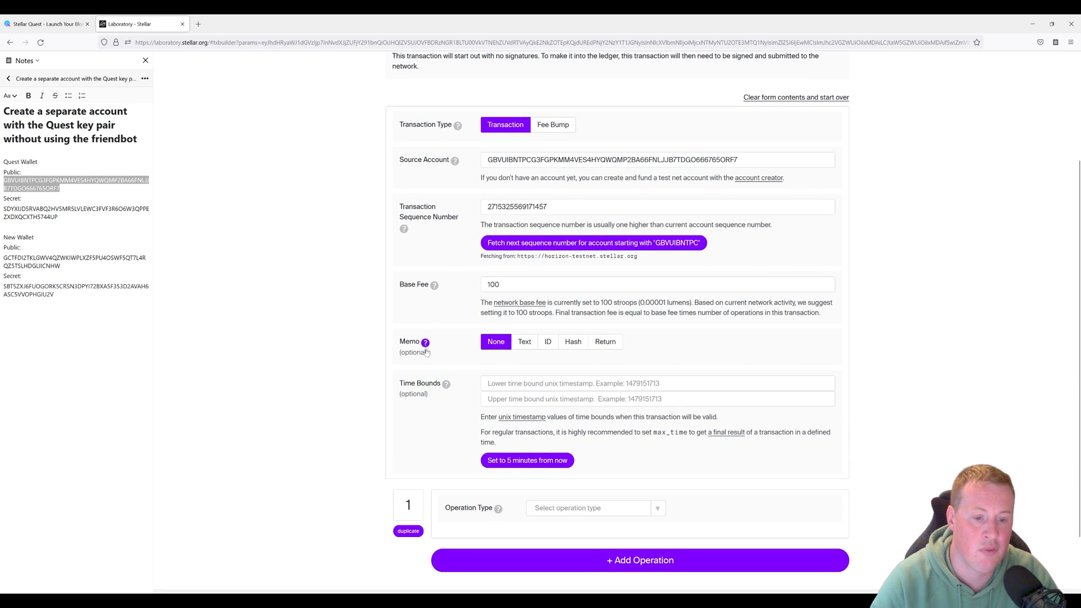
scroll(down, 3)
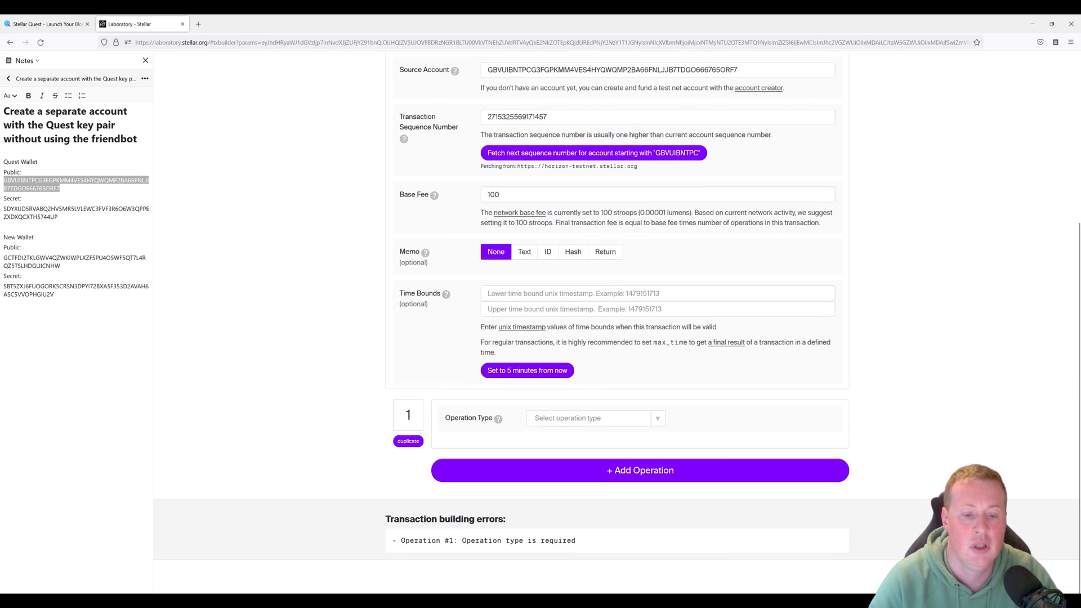
Step: Add a Create Account operation with the new wallet's public key as destination and starting balance 10, then send it to the signer
click(589, 418)
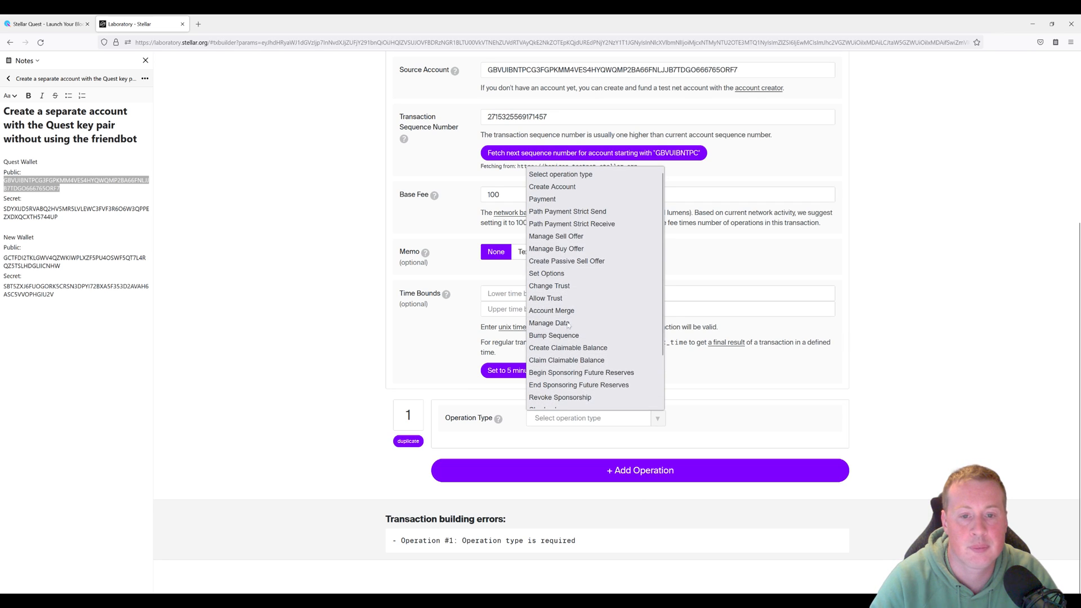
click(551, 187)
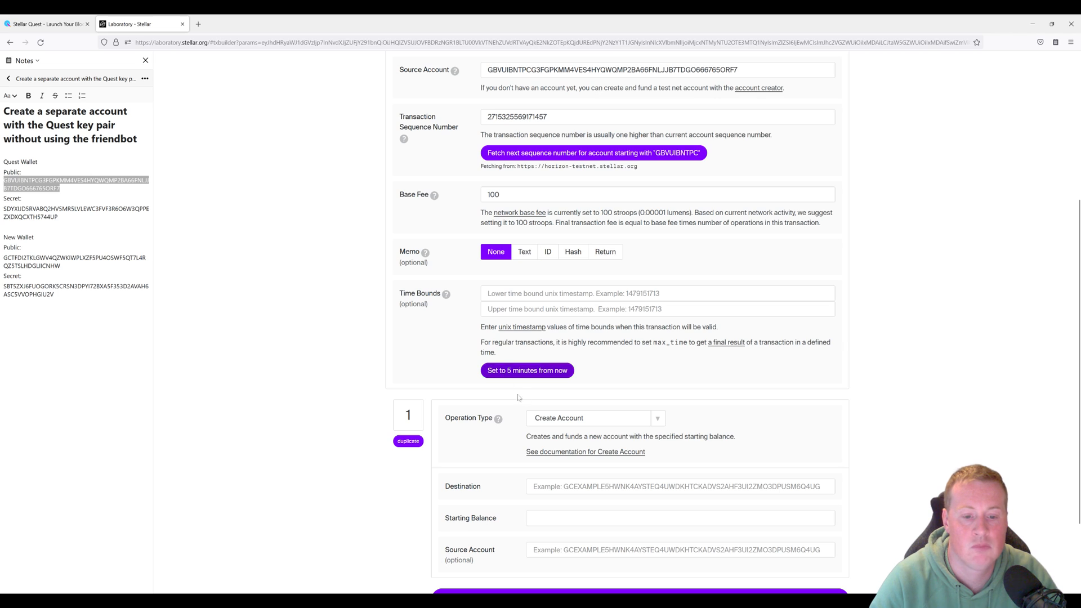
mouse_move(378, 331)
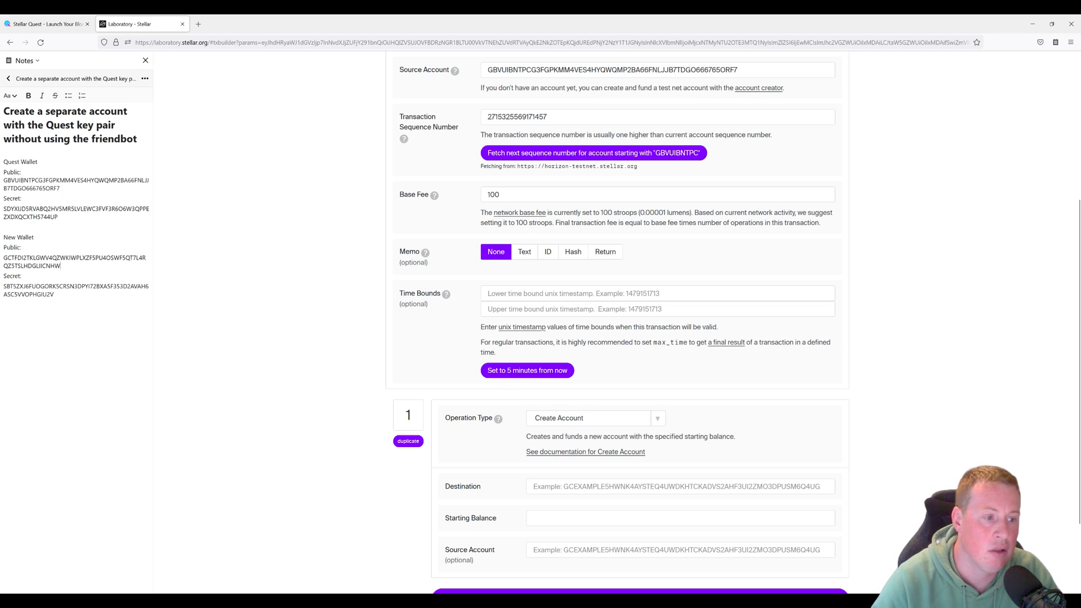
double_click(75, 257)
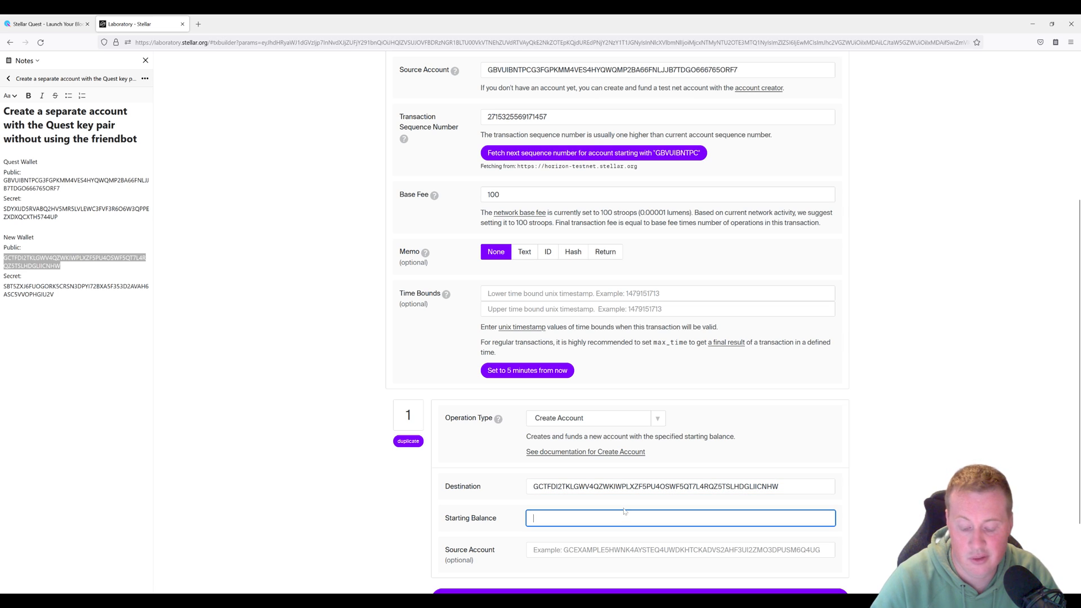
text(10)
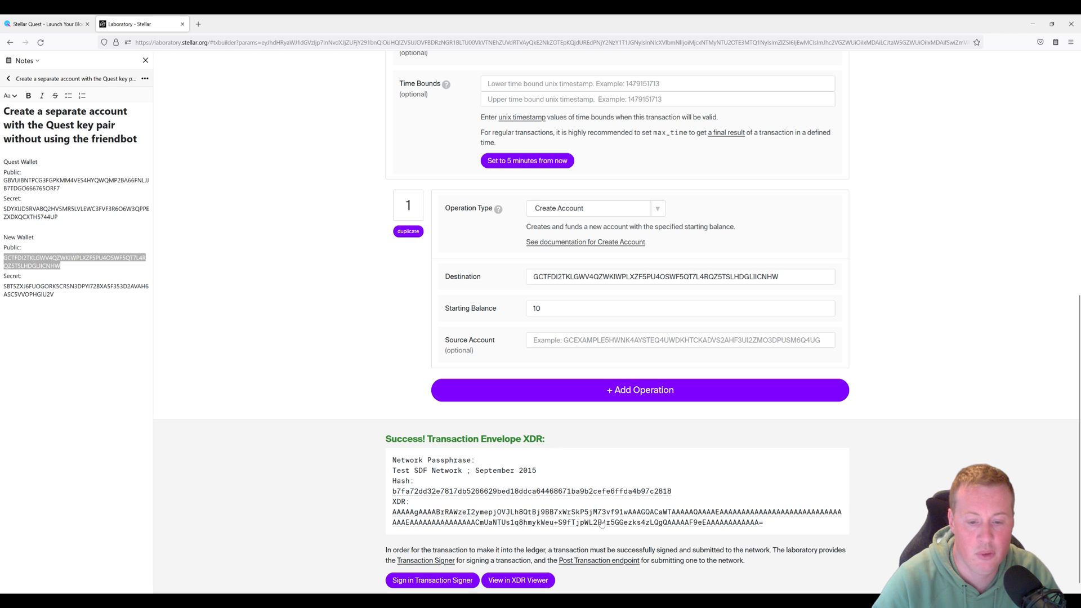
scroll(down, 3)
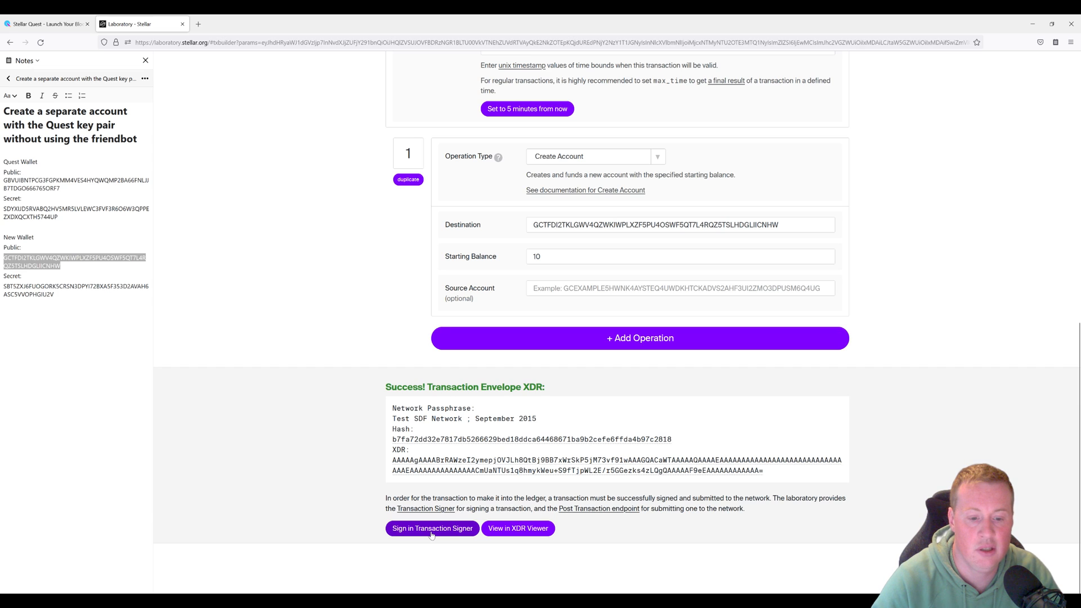
click(431, 528)
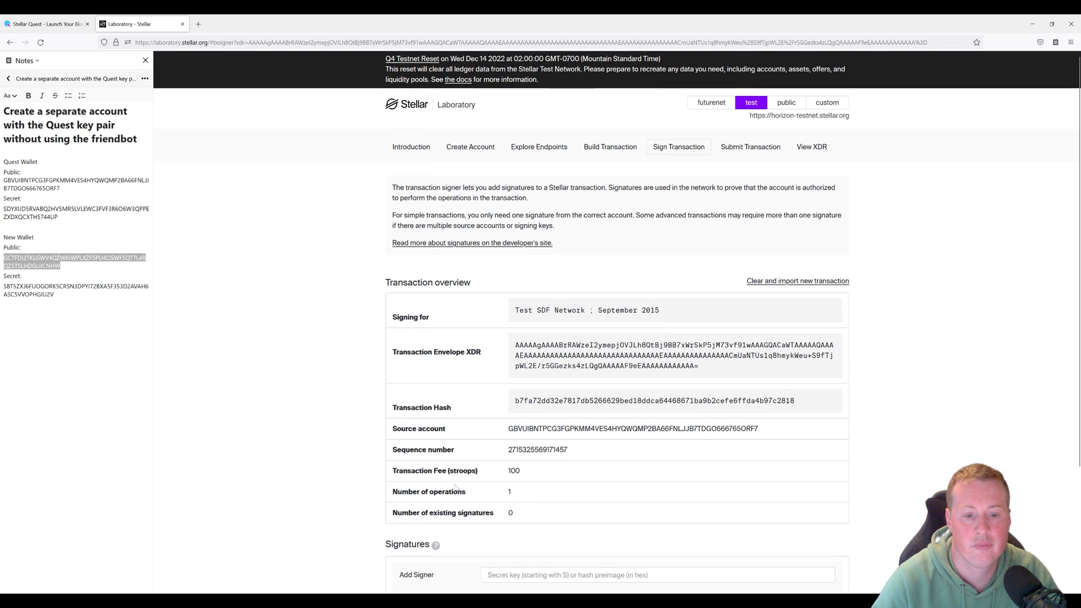
Step: Sign the transaction with the Quest Wallet secret key and send the signed envelope to the submitter
scroll(down, 3)
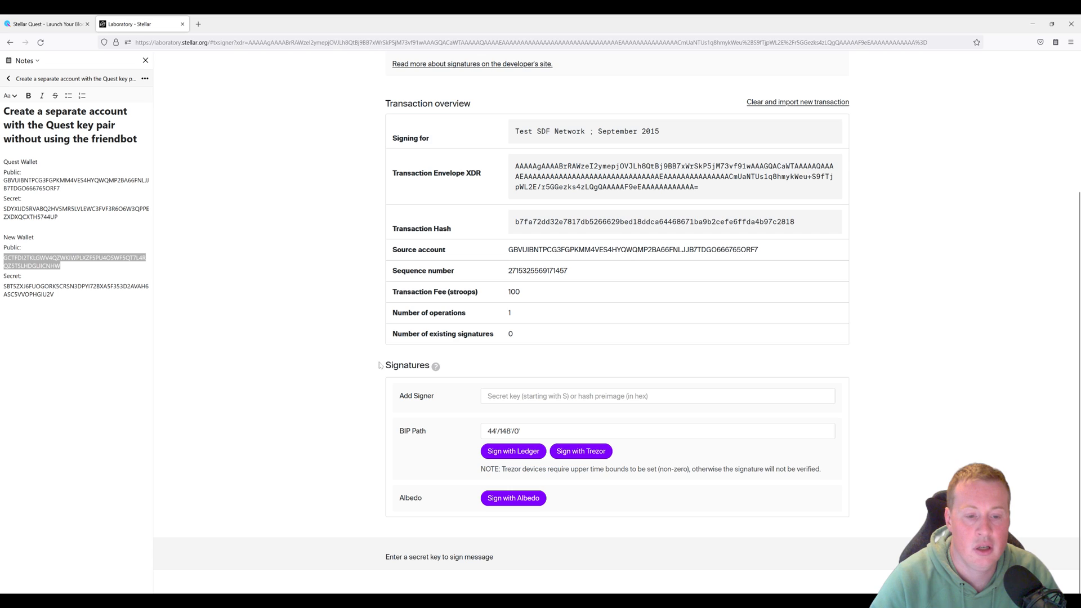
double_click(407, 365)
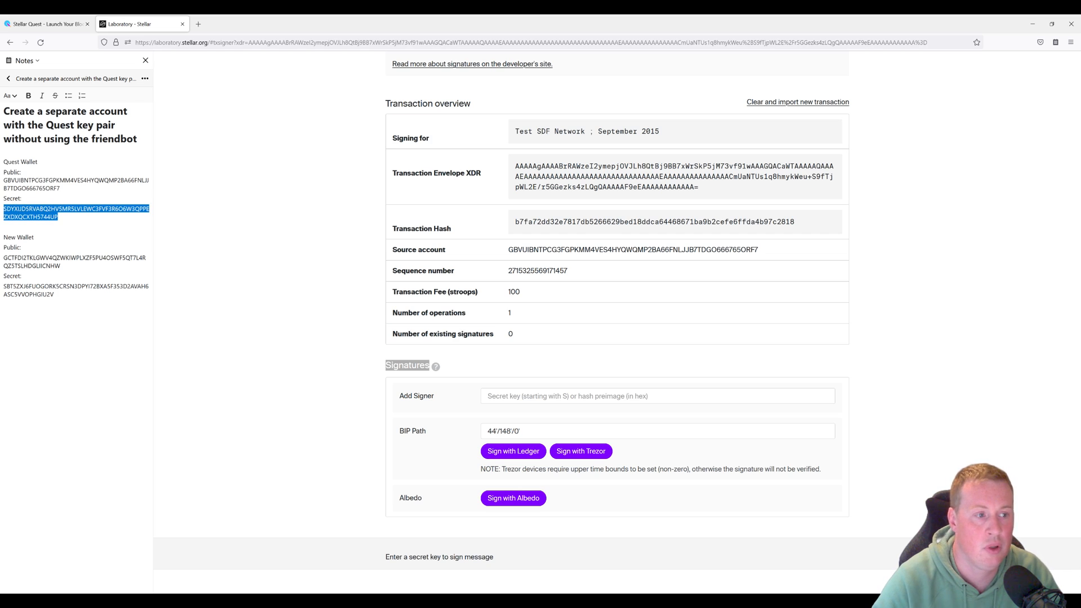
click(656, 395)
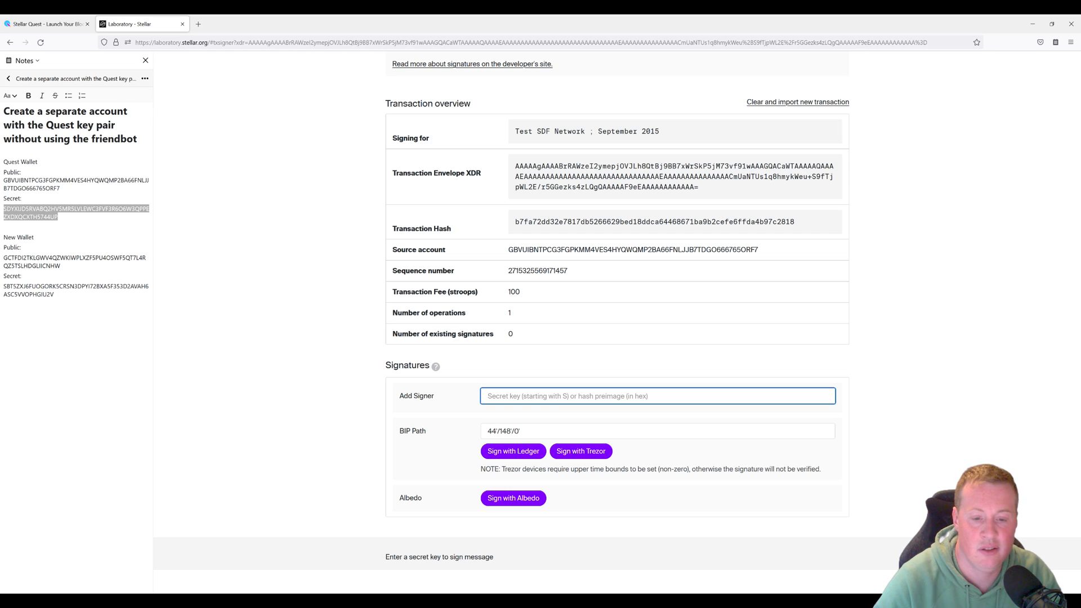
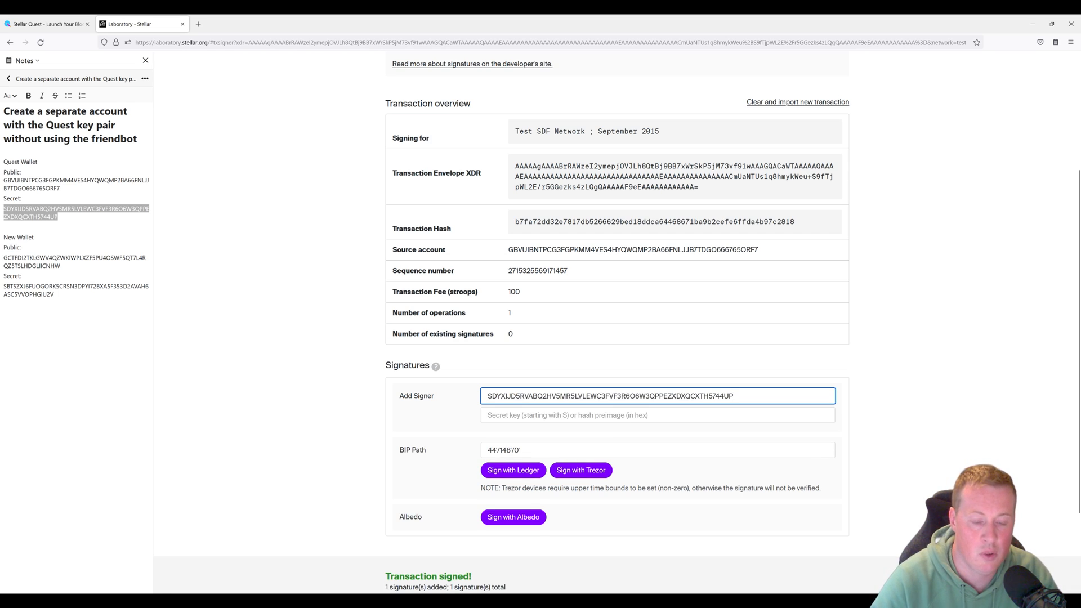
scroll(down, 3)
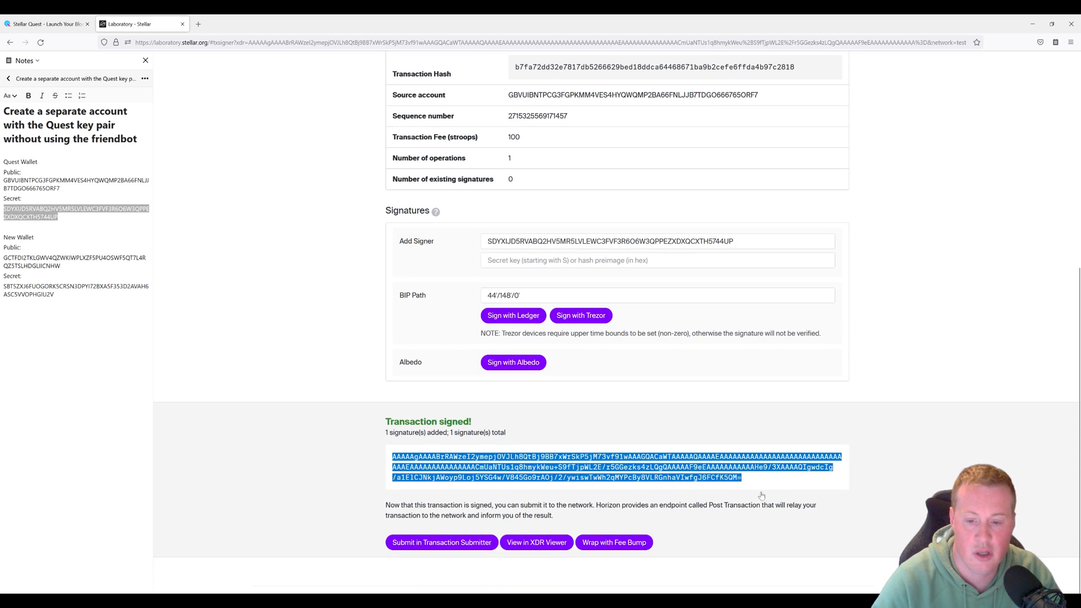
mouse_move(757, 486)
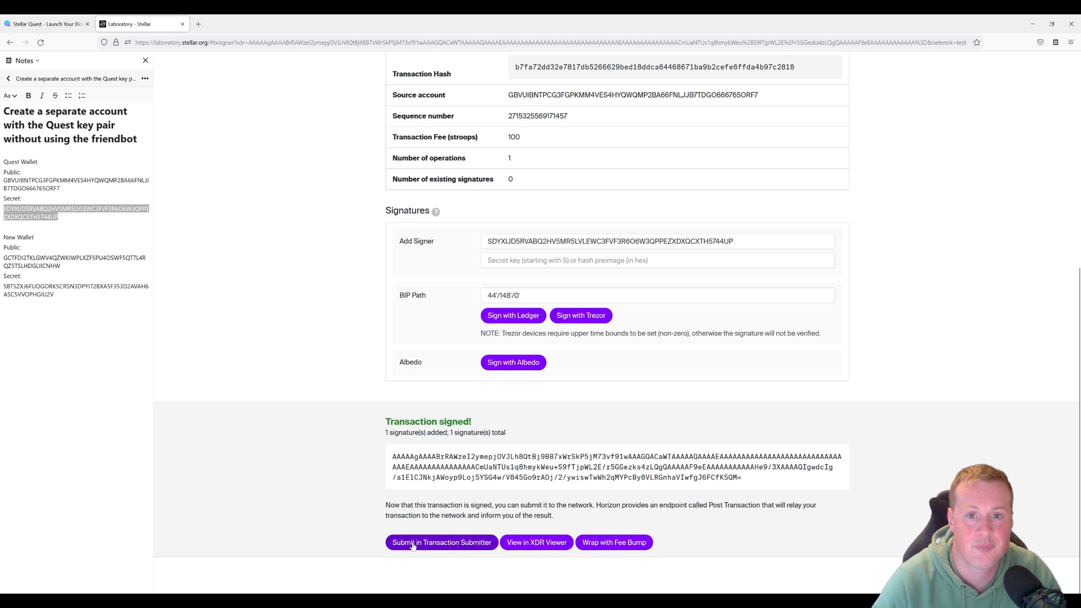
click(442, 542)
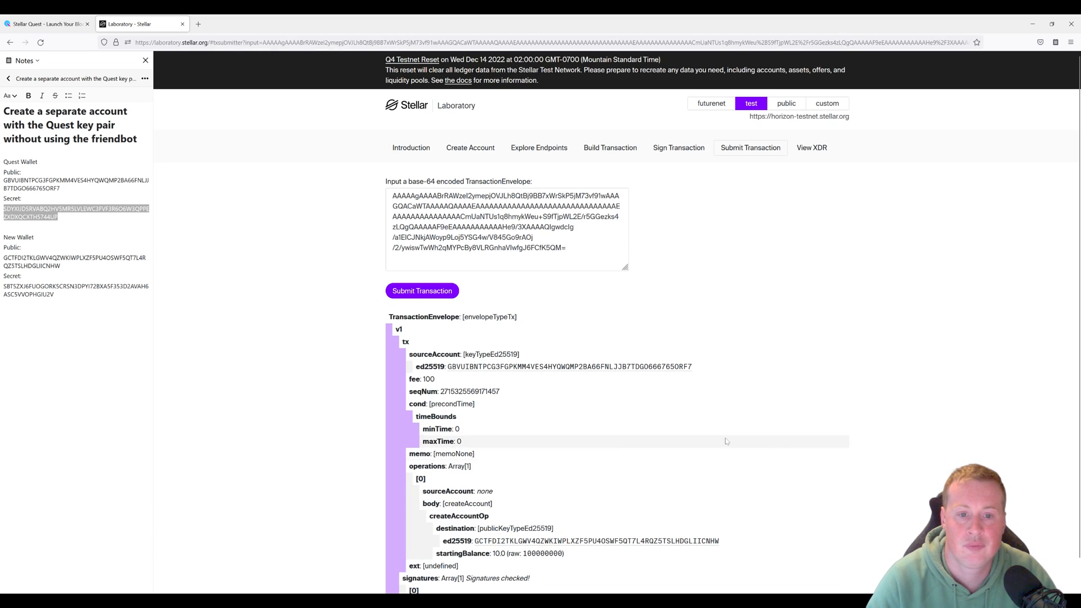
Step: Submit the signed transaction to the test network, confirm it succeeded, and return to the Stellar Quest page
scroll(down, 3)
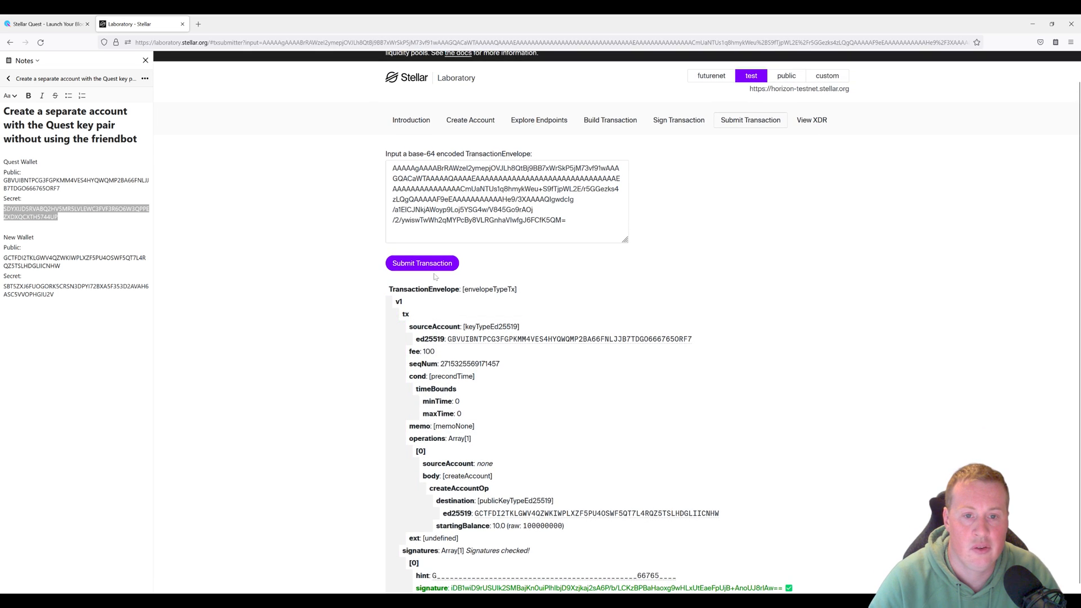
click(423, 263)
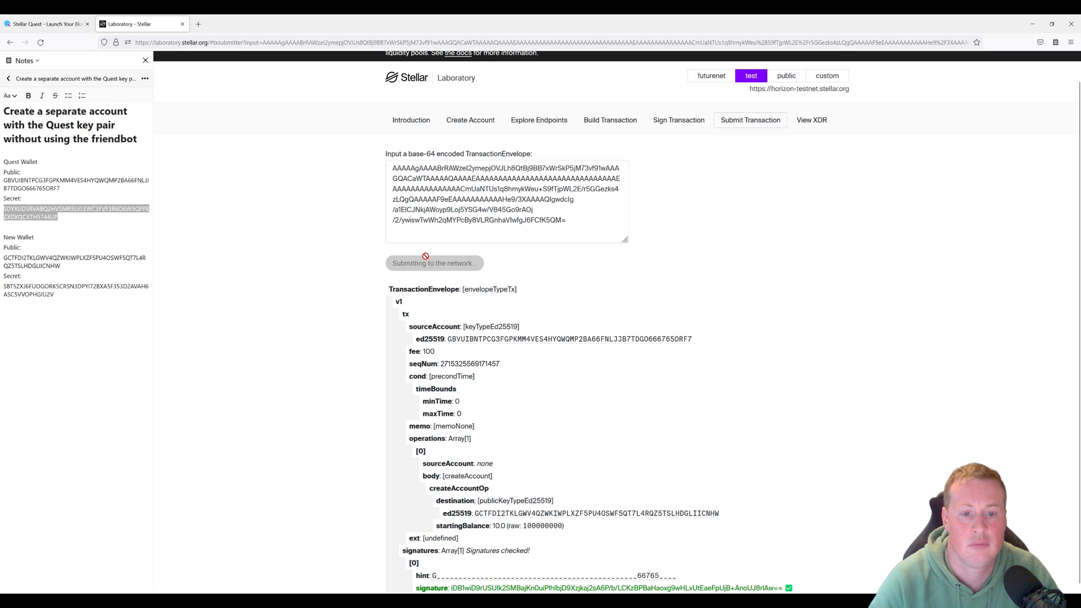
click(433, 262)
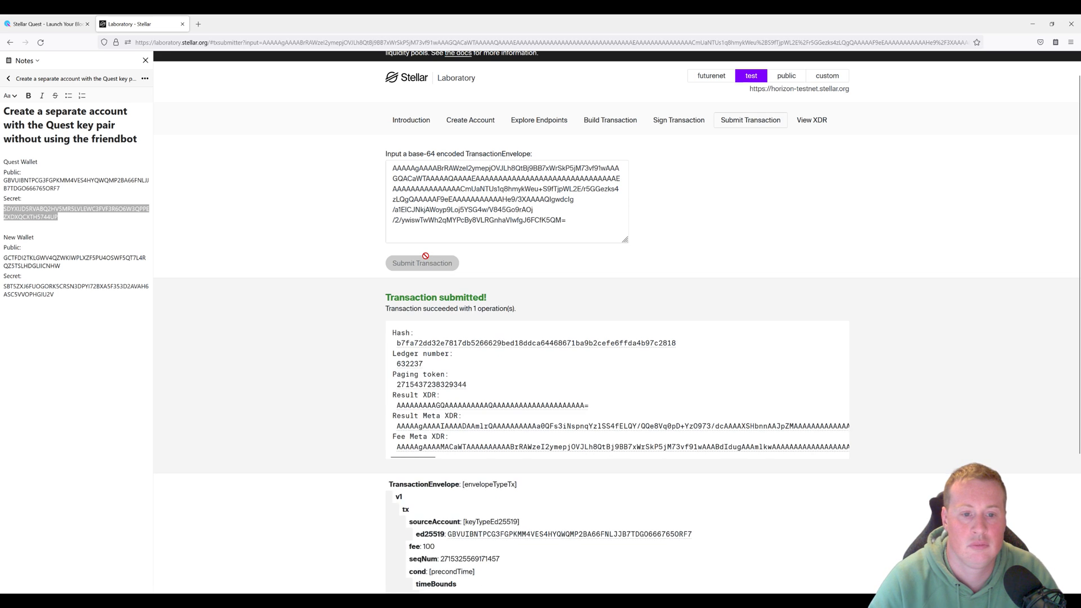
scroll(down, 3)
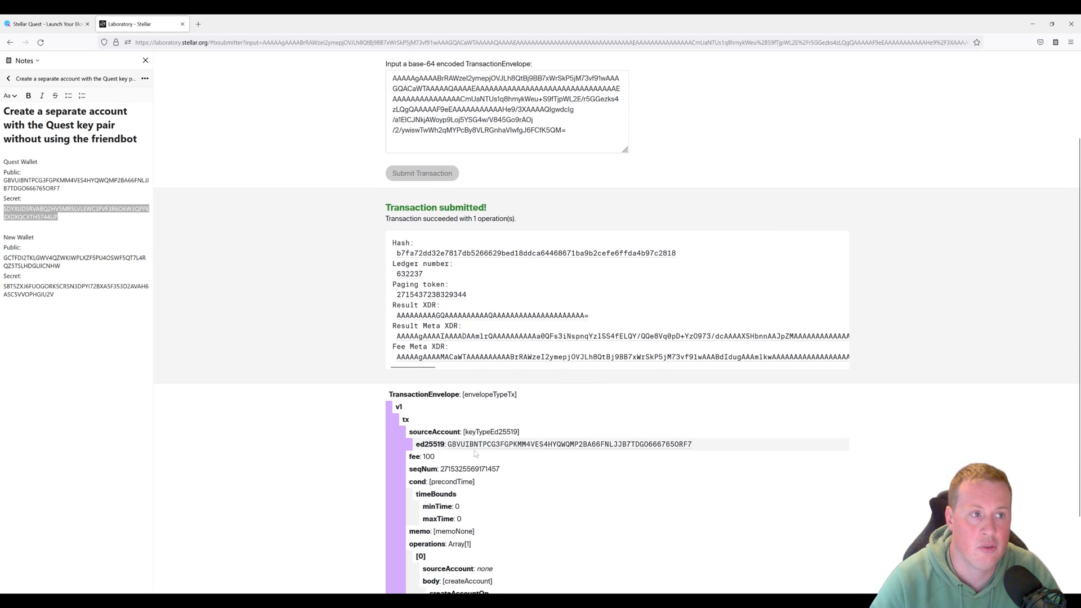
scroll(down, 3)
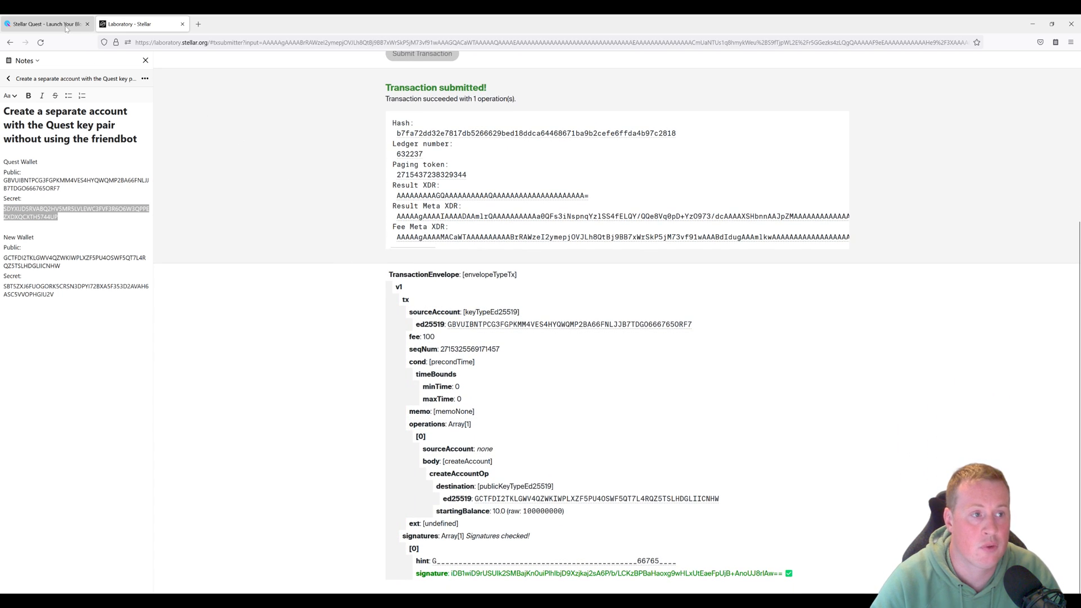
click(45, 24)
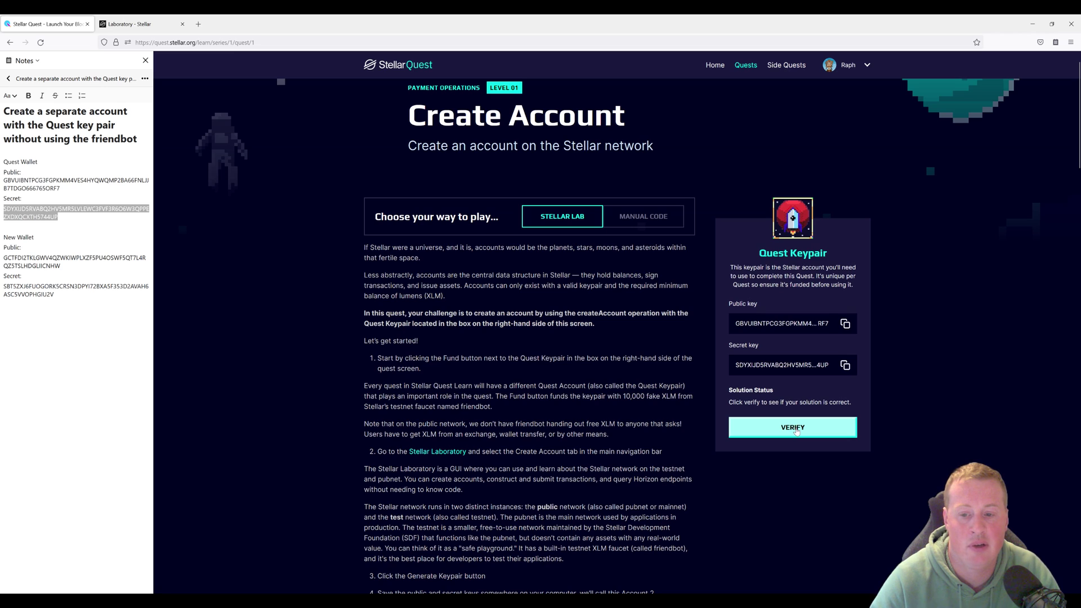
Step: Verify the Create Account quest solution in the Quest Keypair panel
click(791, 427)
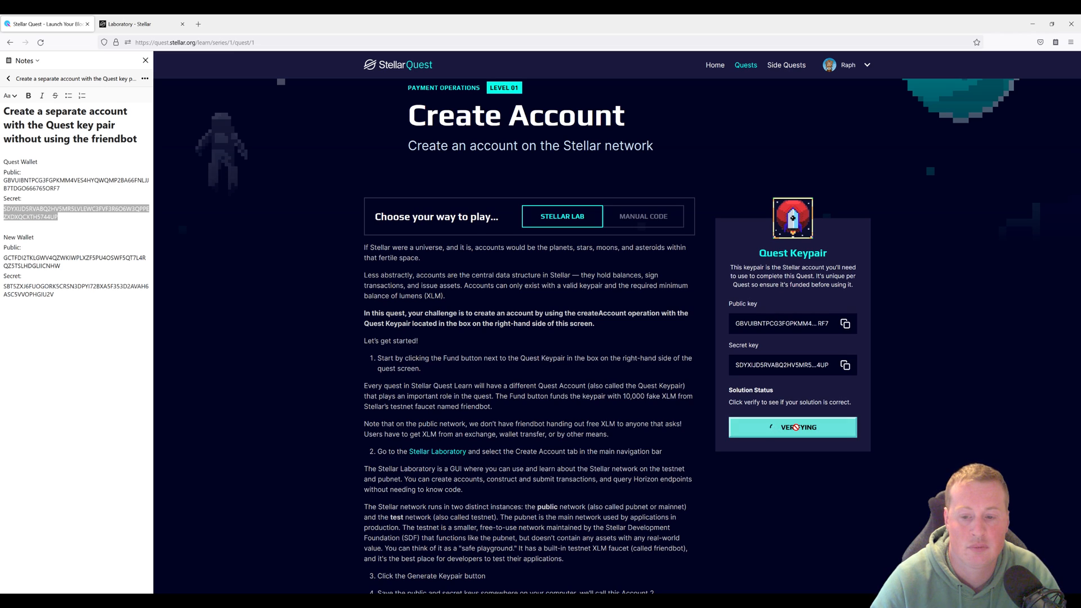